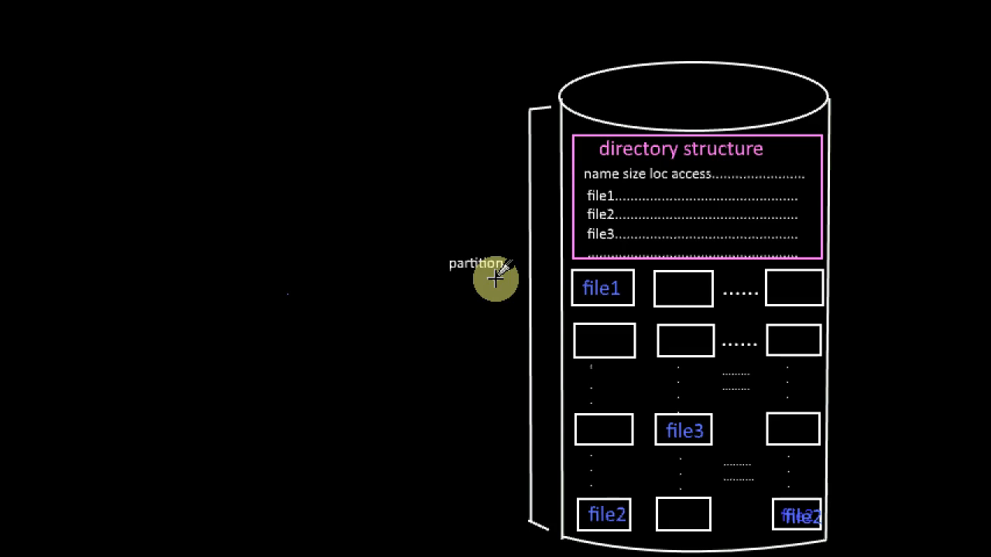
{"action": "mouse_move", "coordinate": [658, 461]}
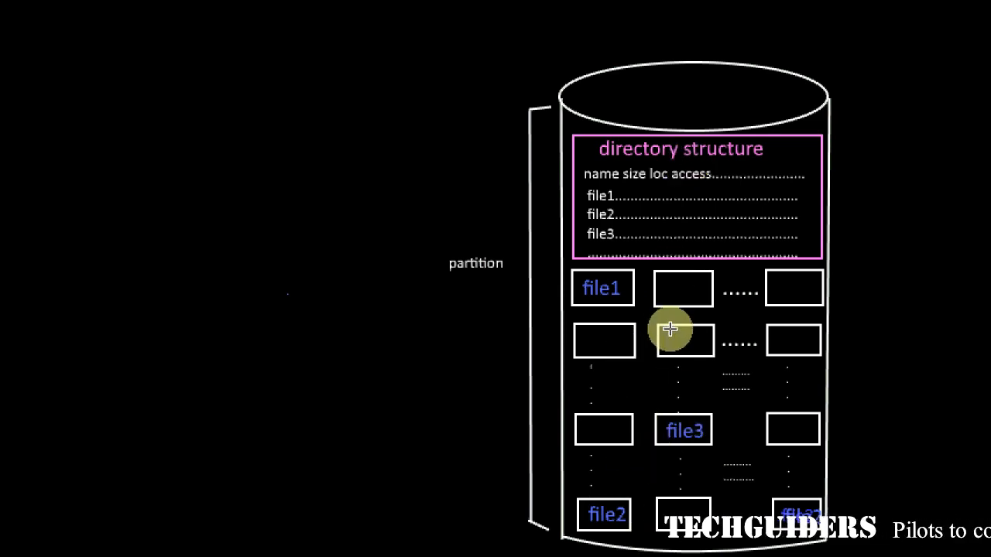
{"action": "mouse_move", "coordinate": [653, 211]}
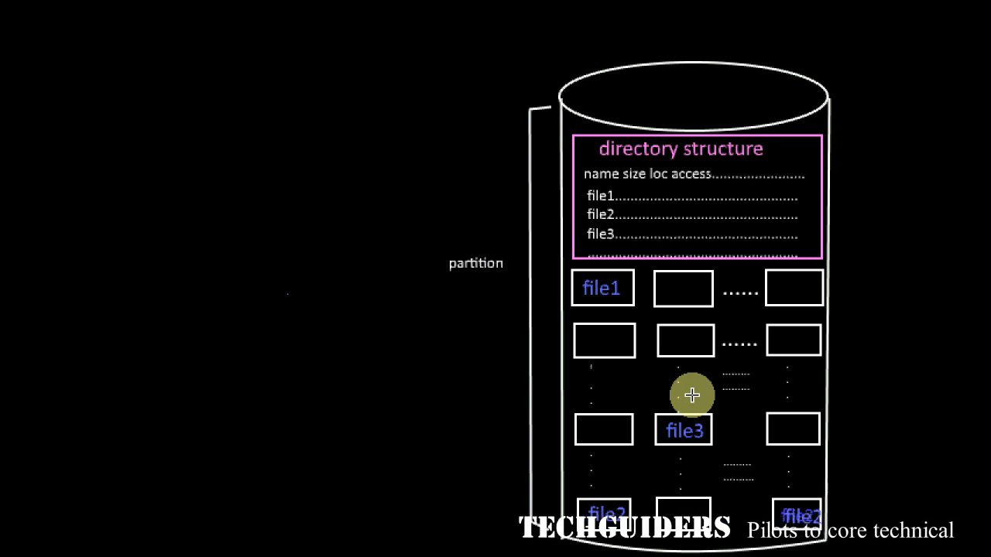
{"action": "mouse_move", "coordinate": [495, 279]}
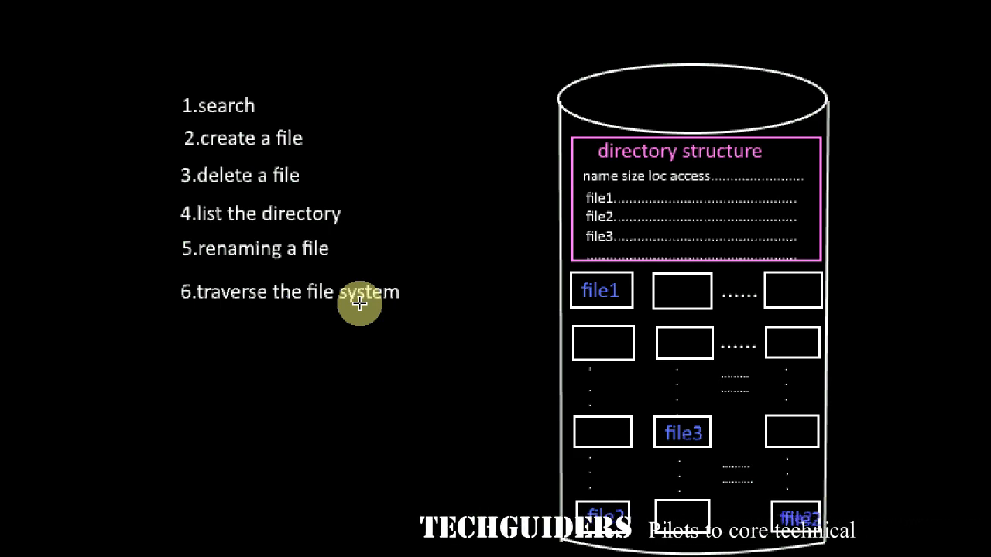
{"action": "mouse_move", "coordinate": [775, 30]}
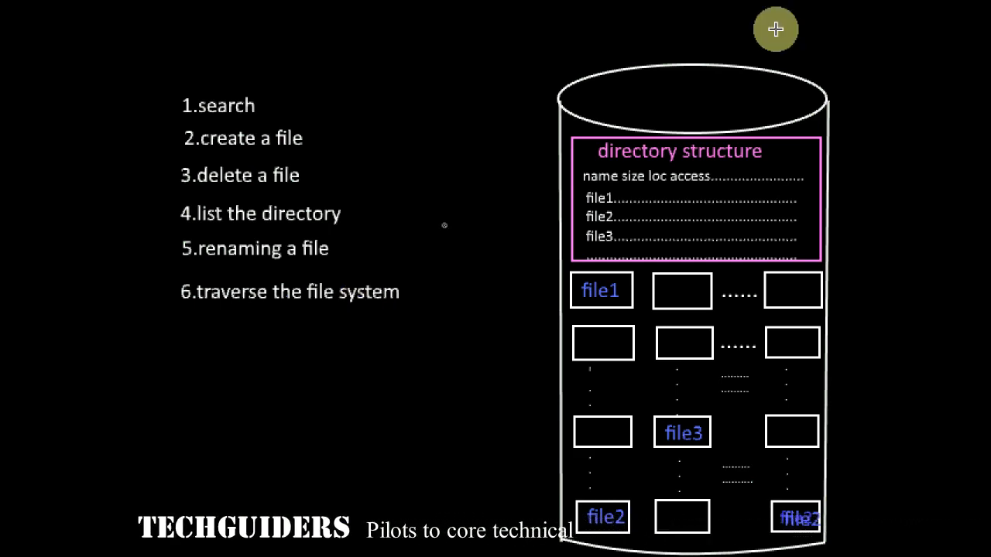